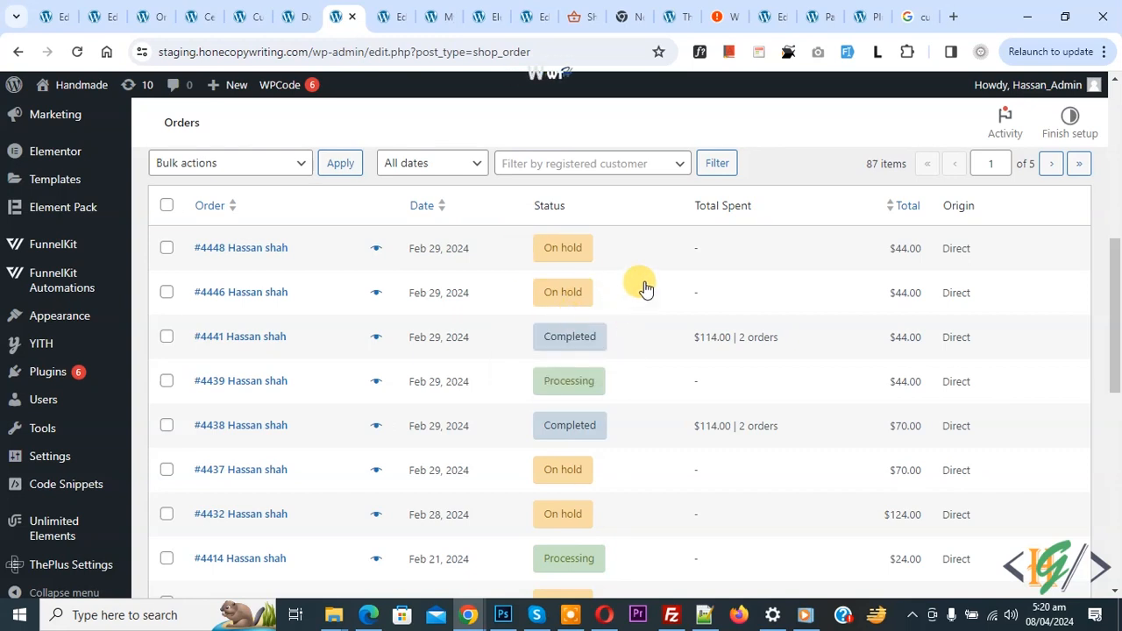
mouse_move(526, 340)
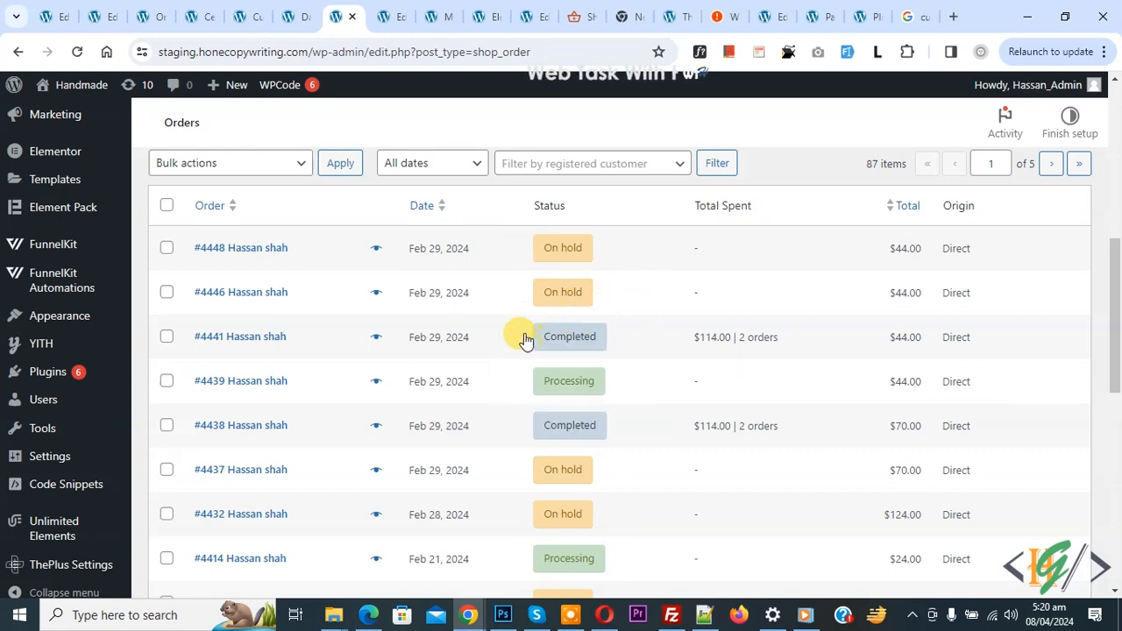
mouse_move(519, 309)
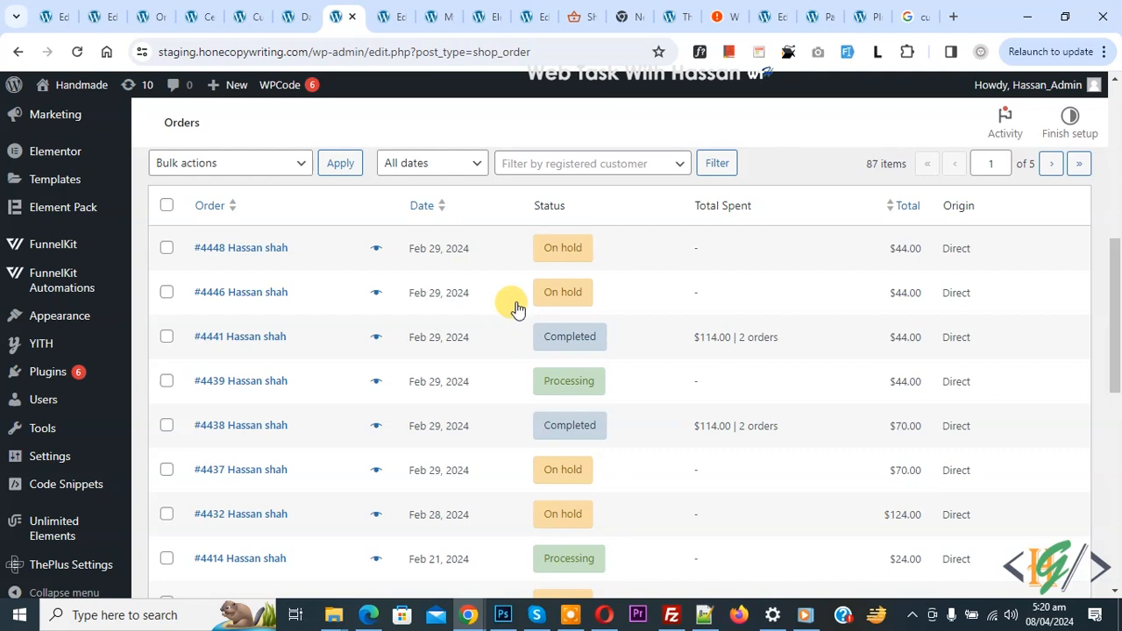
mouse_move(536, 350)
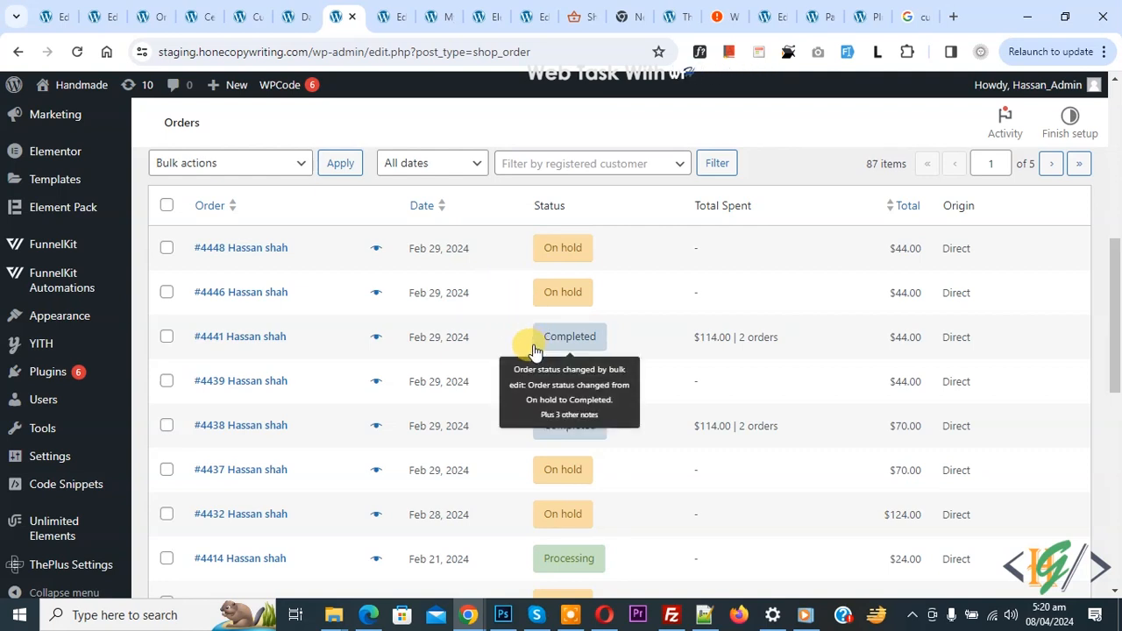
mouse_move(611, 297)
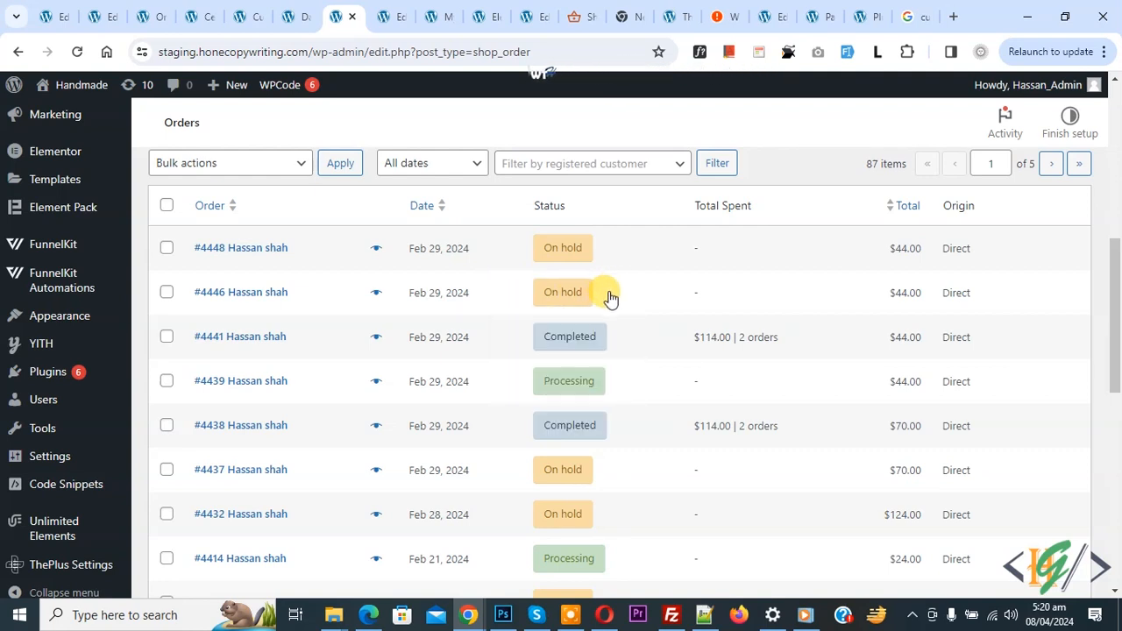
mouse_move(560, 257)
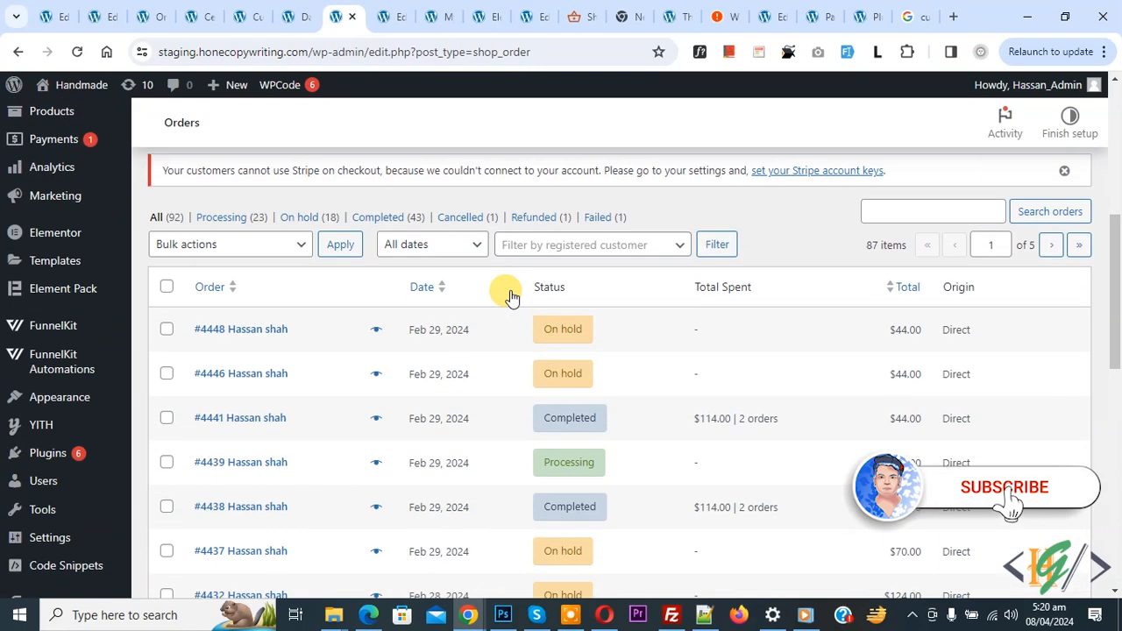
Verify a 'wpcode' plugin search shows WPCode active, then open Code Snippets > Add Snippet.
scroll(up, 3)
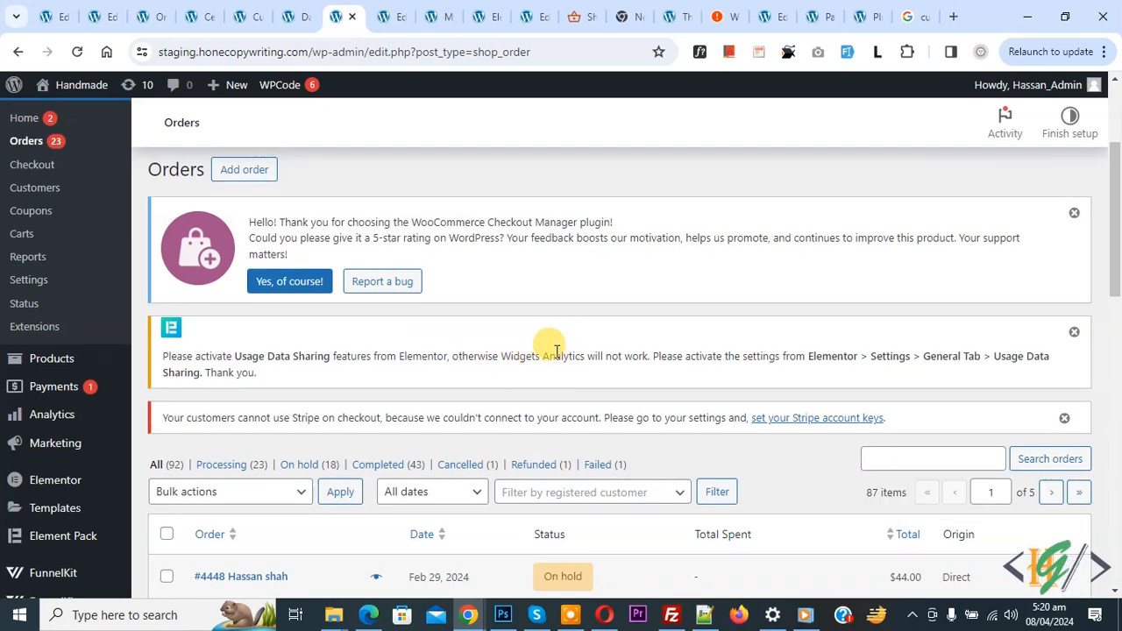
scroll(down, 3)
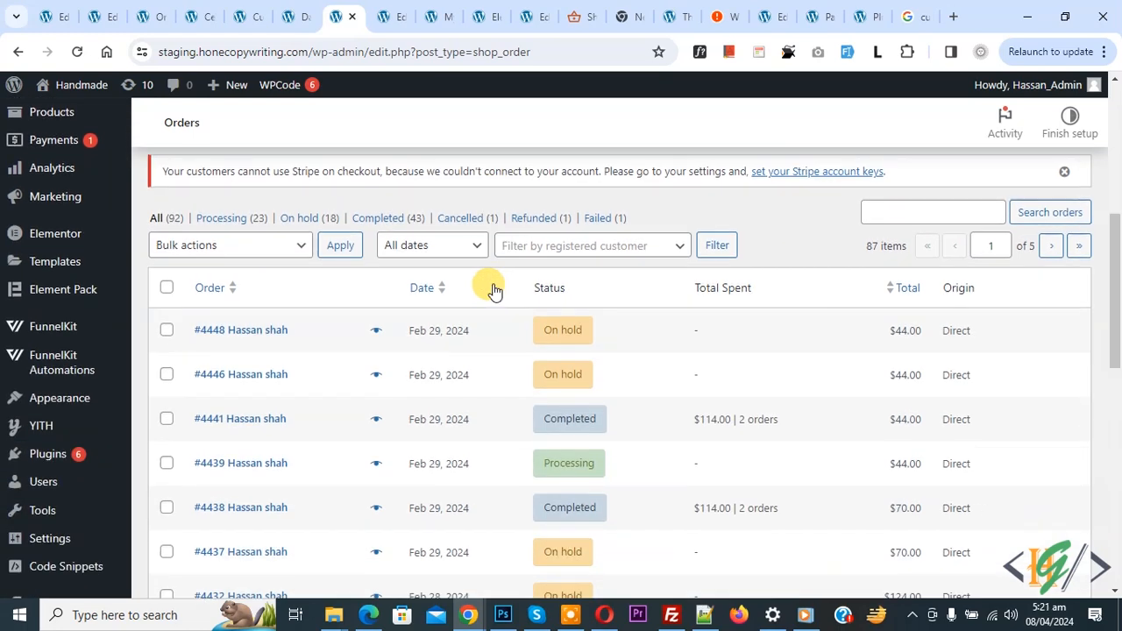
mouse_move(380, 147)
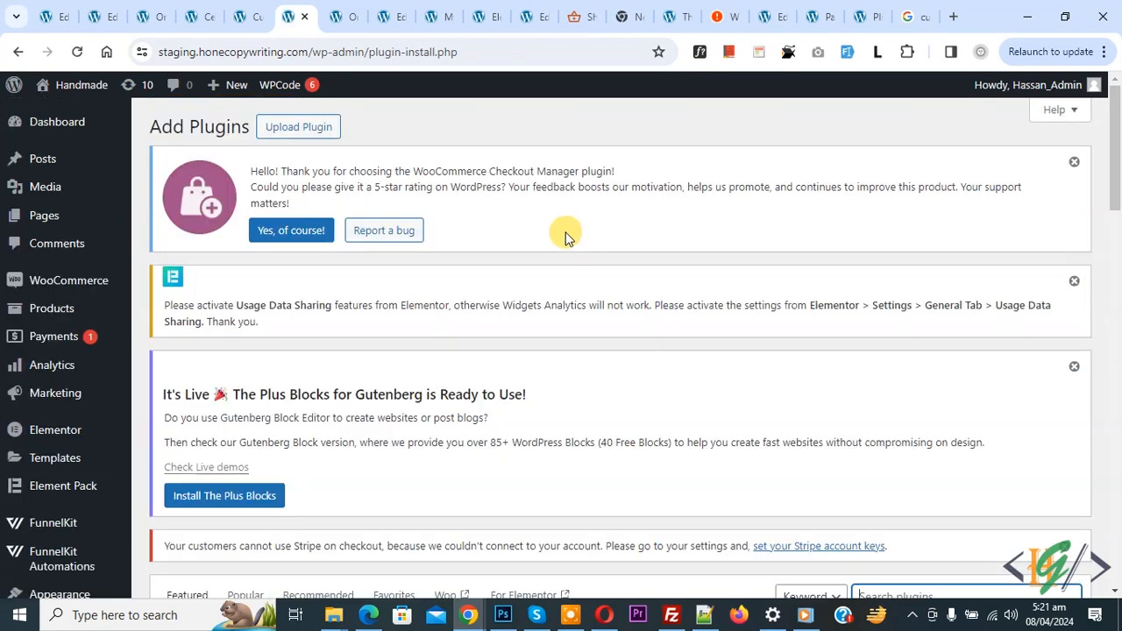
click(964, 269)
text(wpcode)
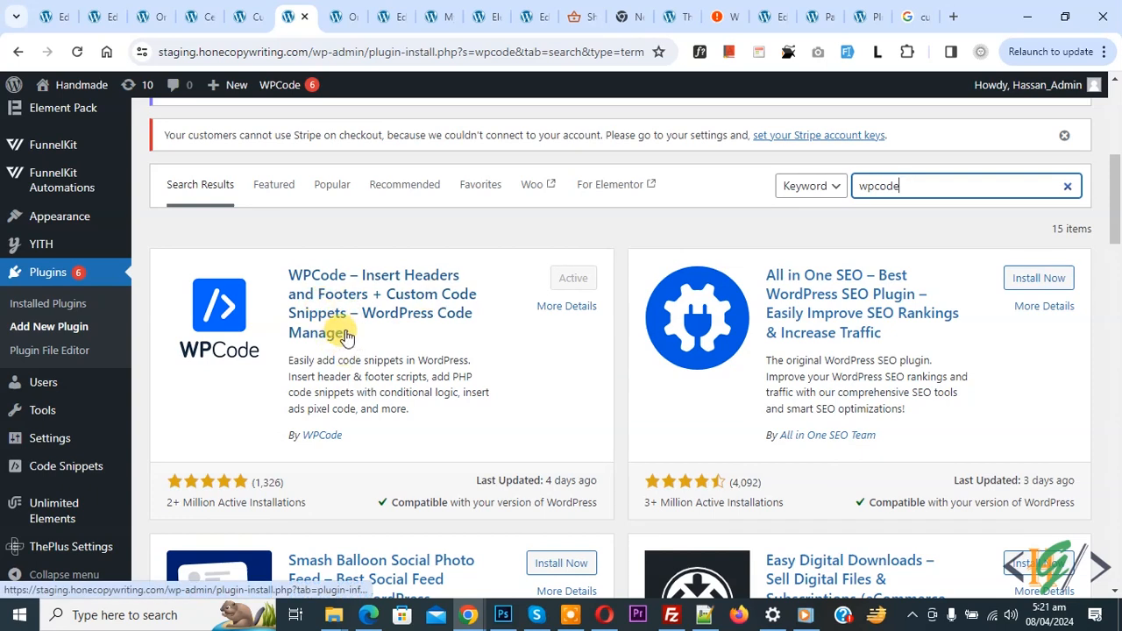
mouse_move(393, 333)
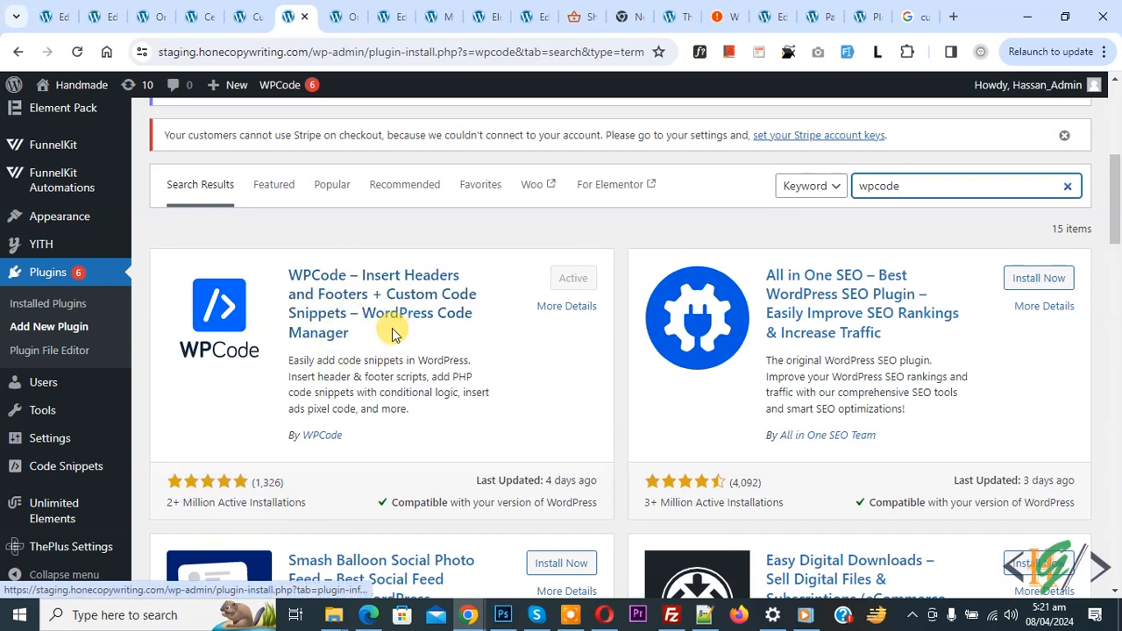
mouse_move(434, 294)
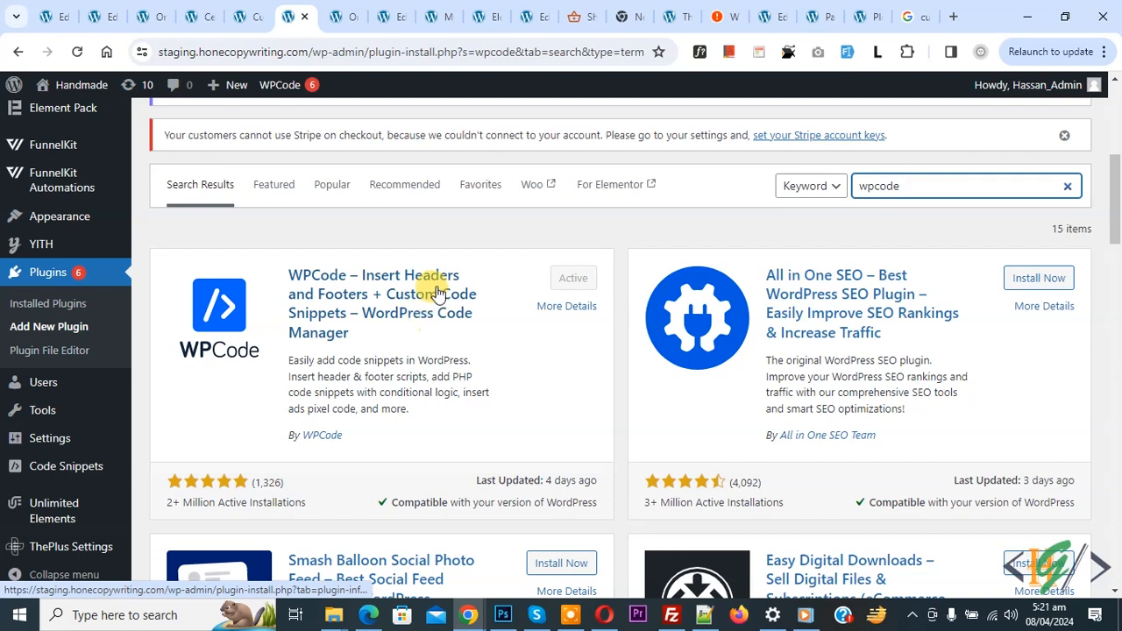
mouse_move(419, 289)
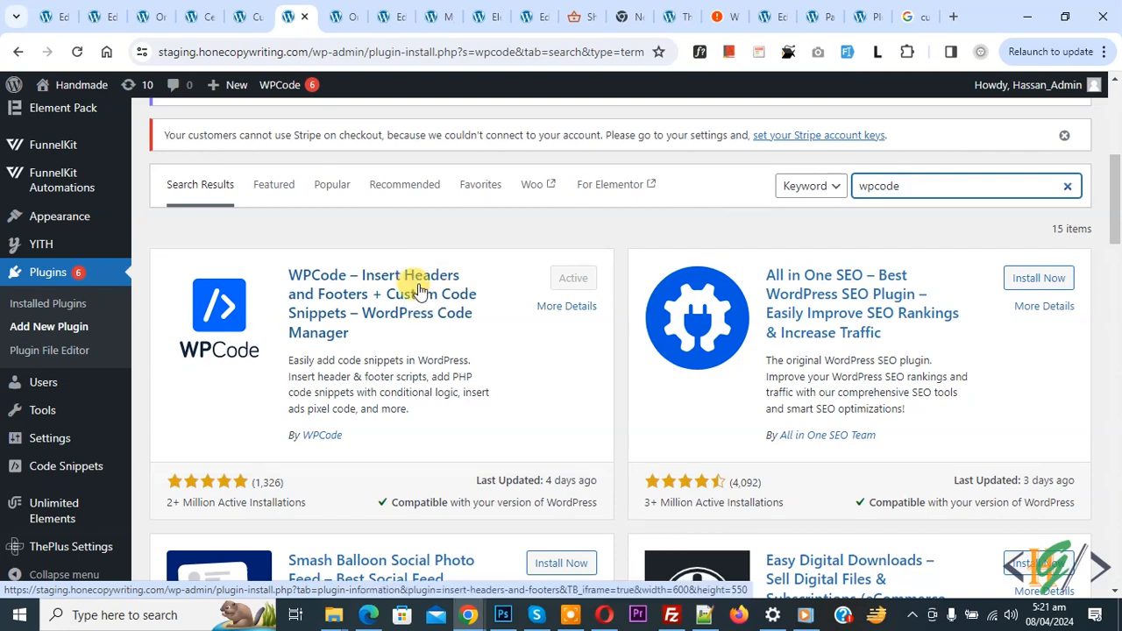
click(66, 466)
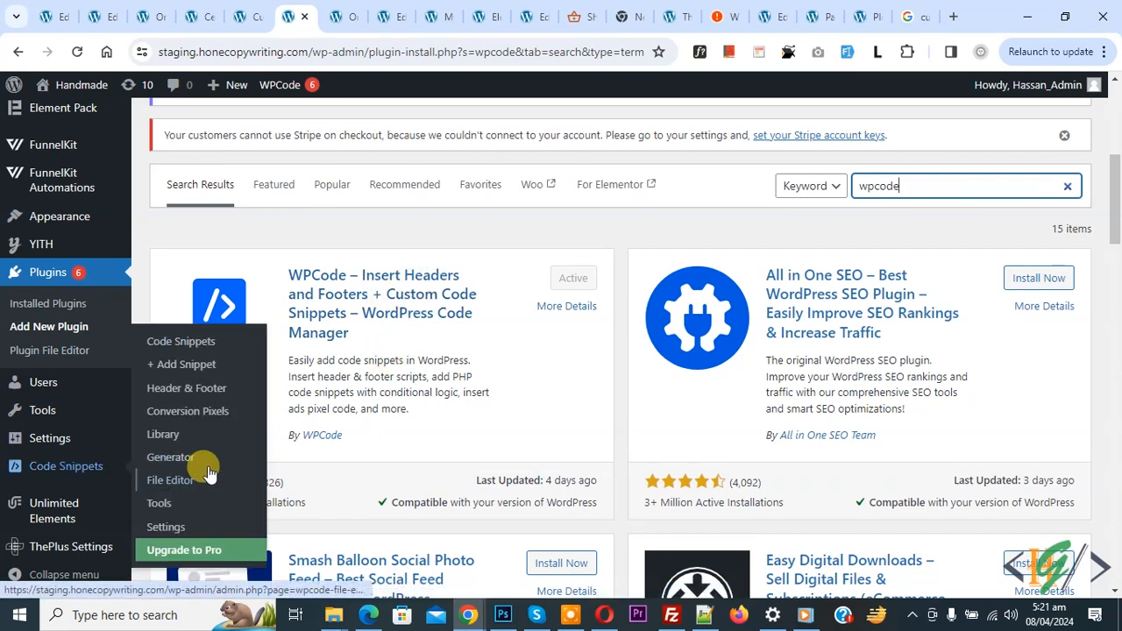
click(186, 364)
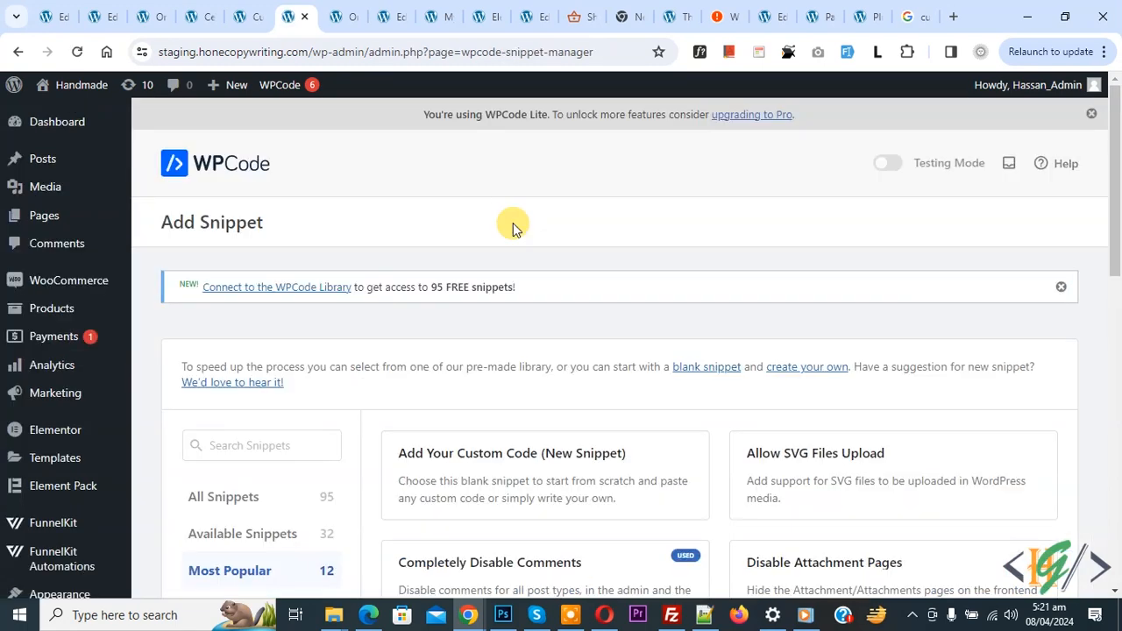
Start a blank custom snippet and set its Code Type to PHP Snippet.
scroll(down, 3)
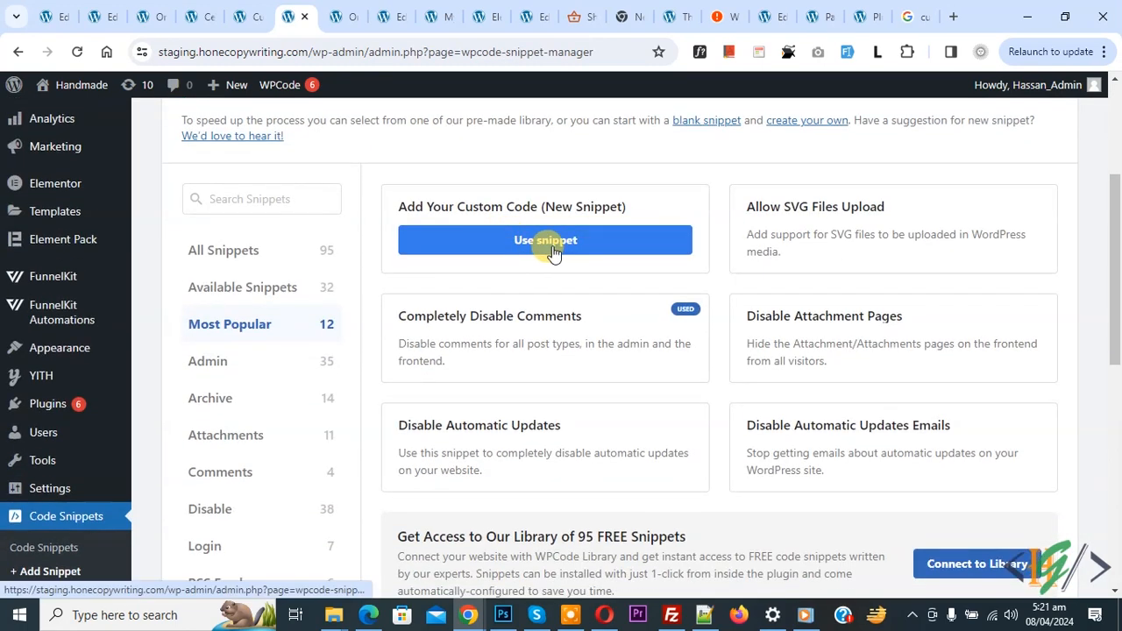
click(545, 239)
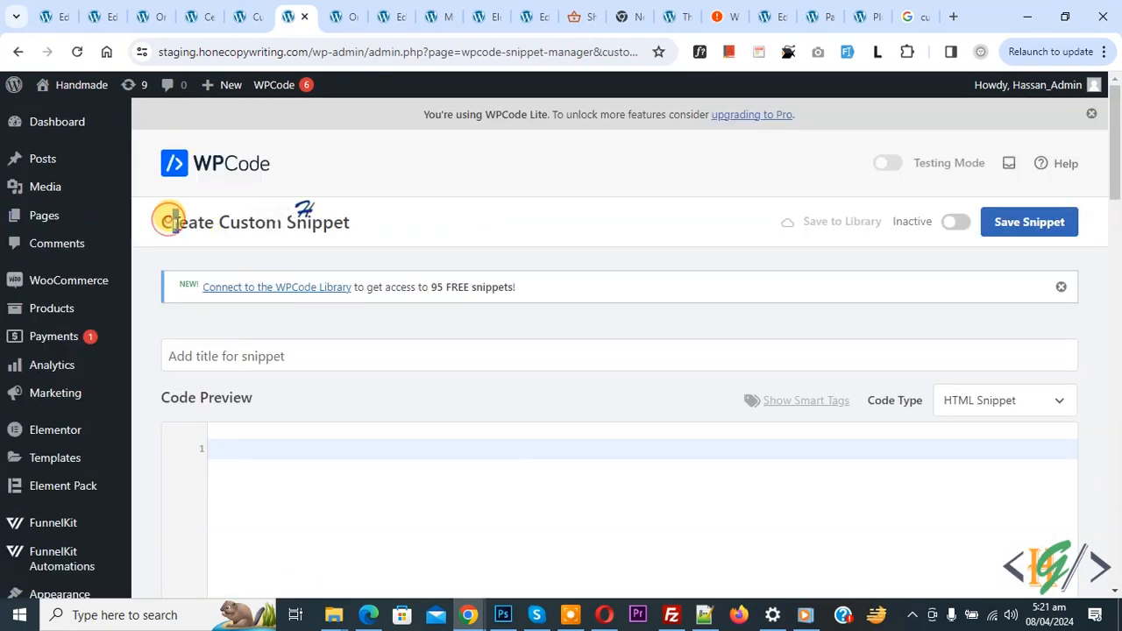
mouse_move(425, 195)
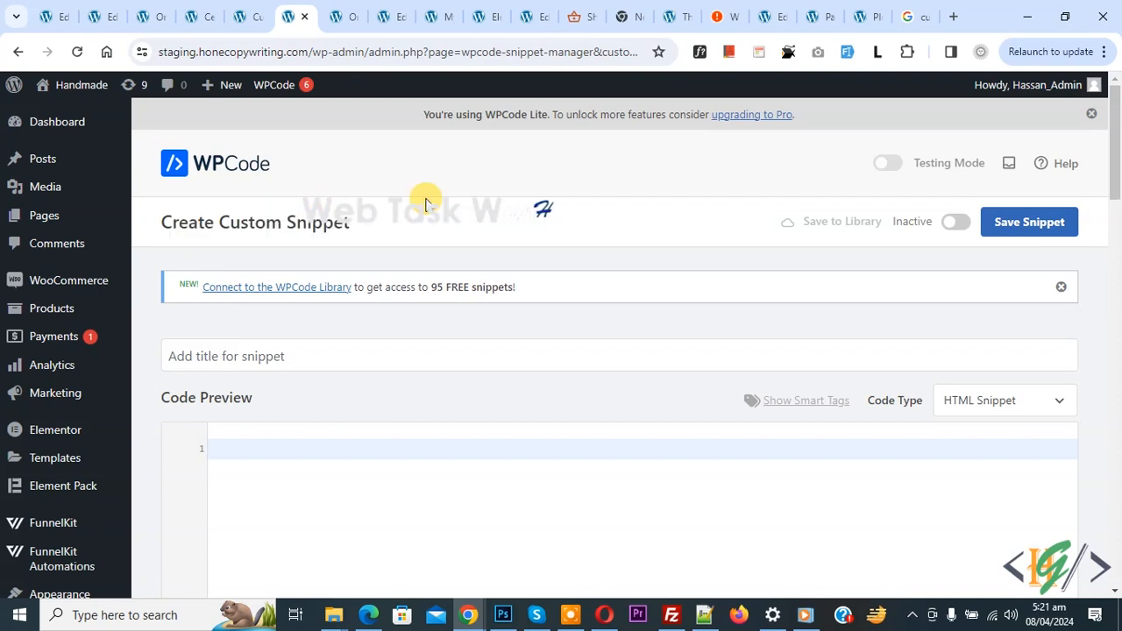
scroll(down, 3)
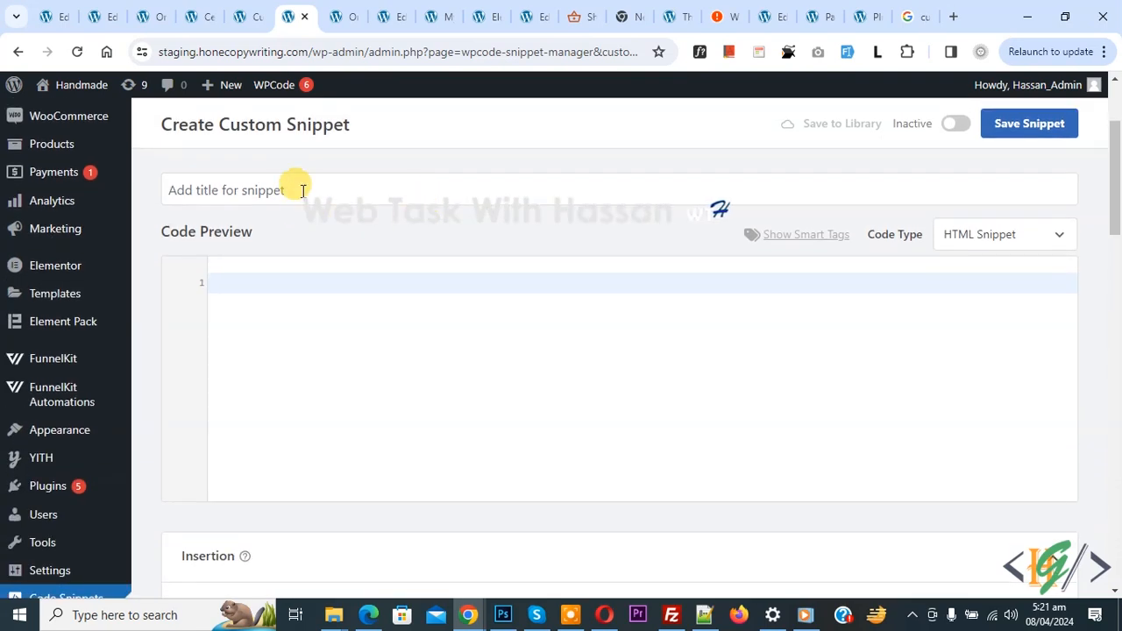
mouse_move(215, 237)
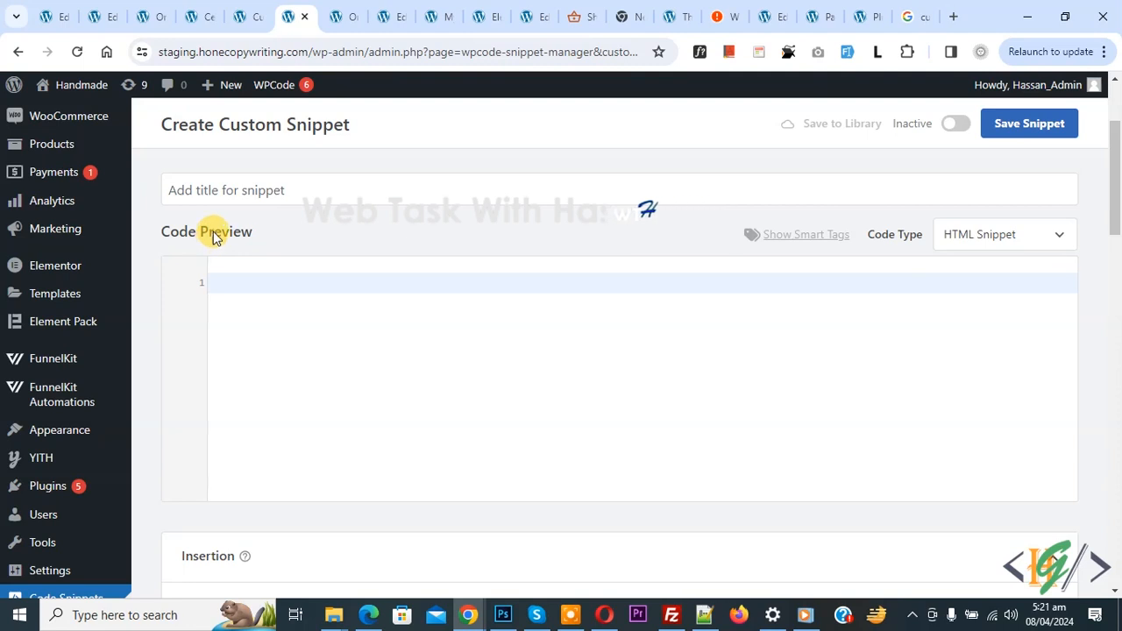
click(1004, 234)
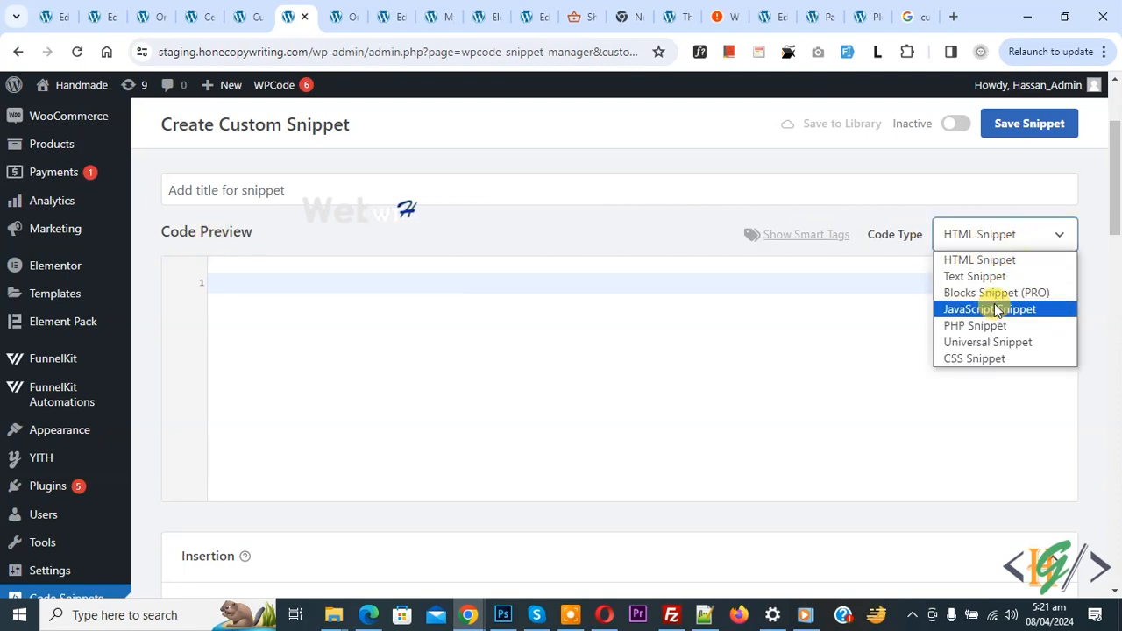
click(975, 325)
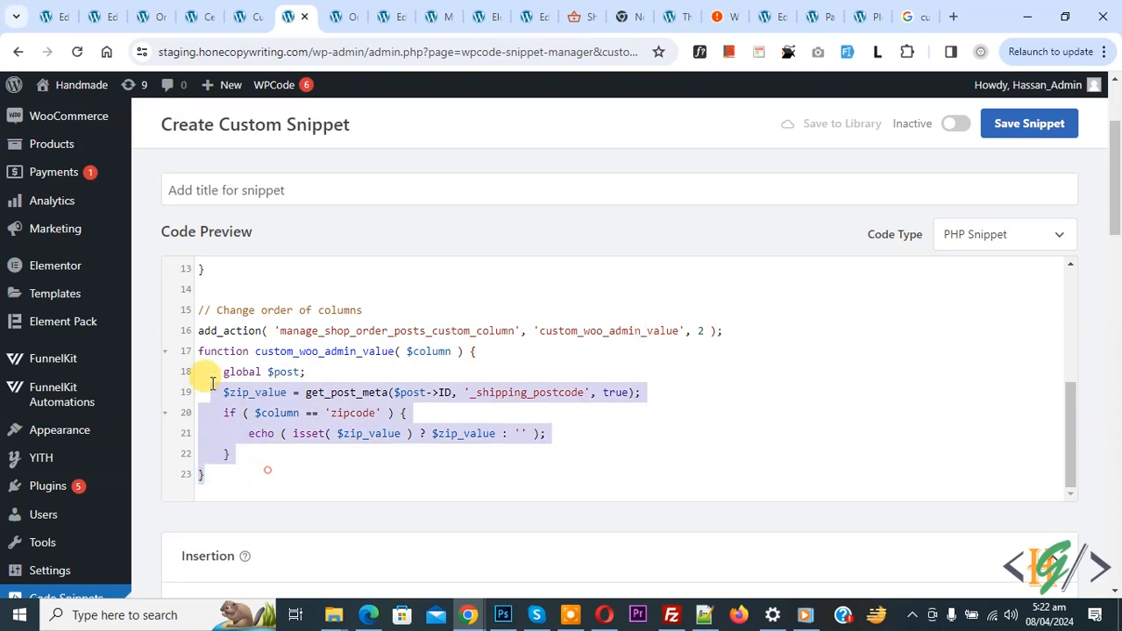
Paste the zipcode-column PHP code and scroll to the Insertion section (Auto Insert, everywhere).
scroll(up, 3)
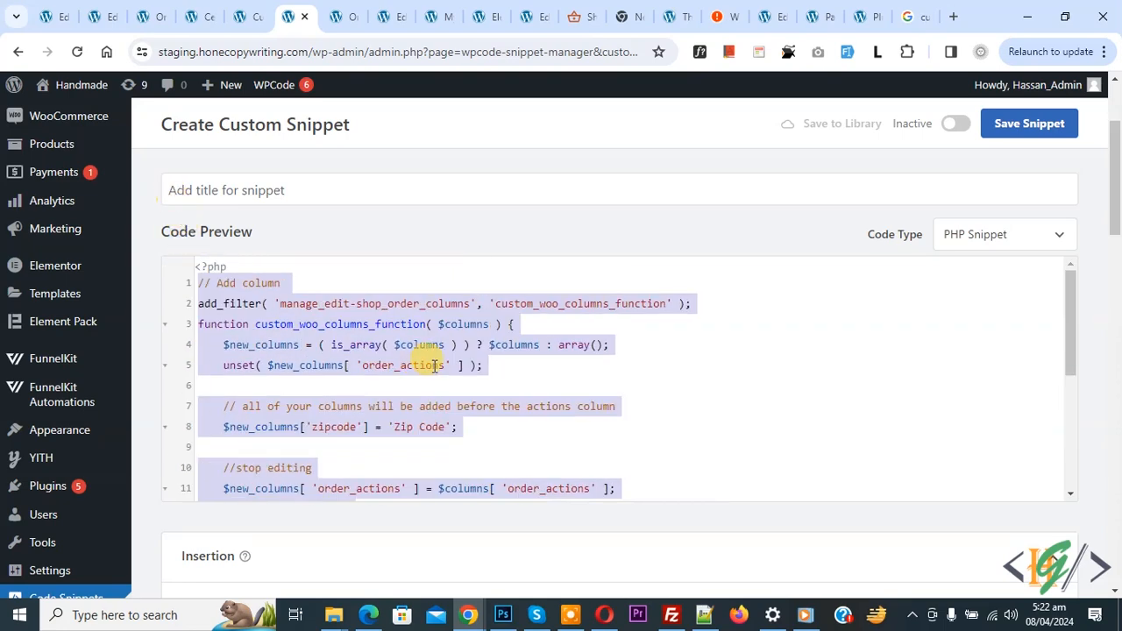
scroll(down, 3)
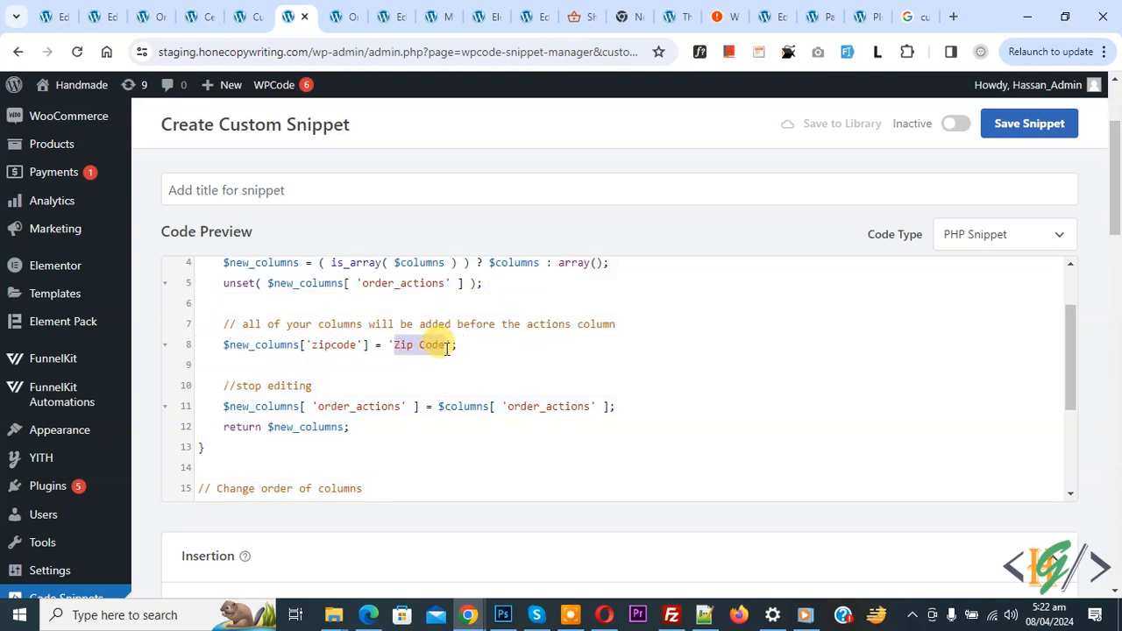
scroll(down, 3)
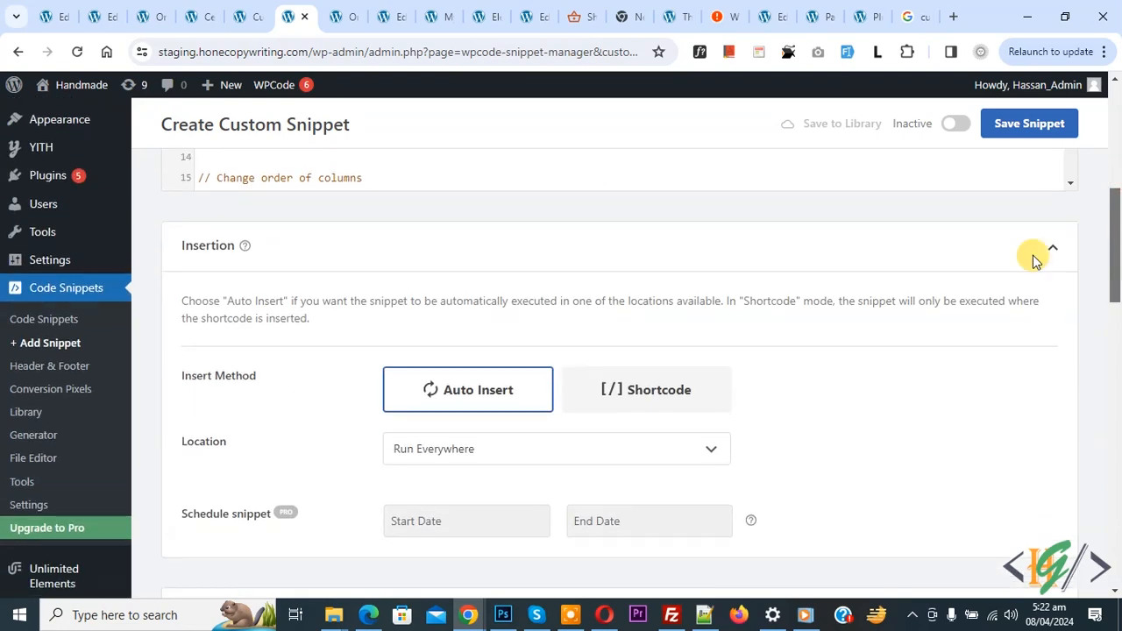
mouse_move(206, 465)
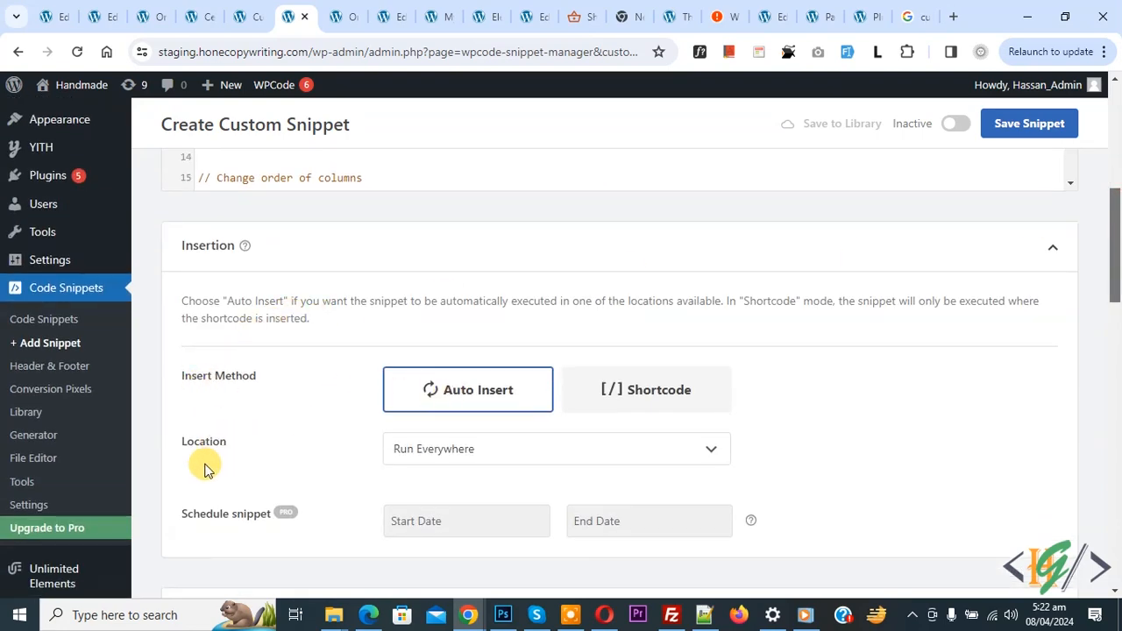
Toggle the snippet to Active and save it, getting 'Snippet created & Saved'.
click(955, 123)
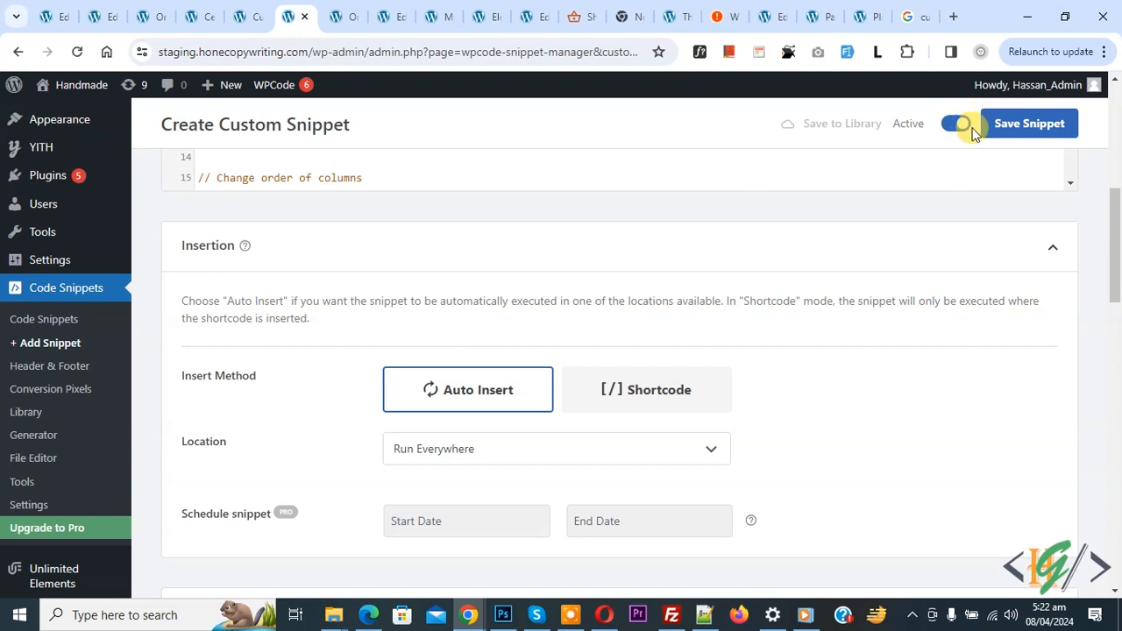
click(1029, 122)
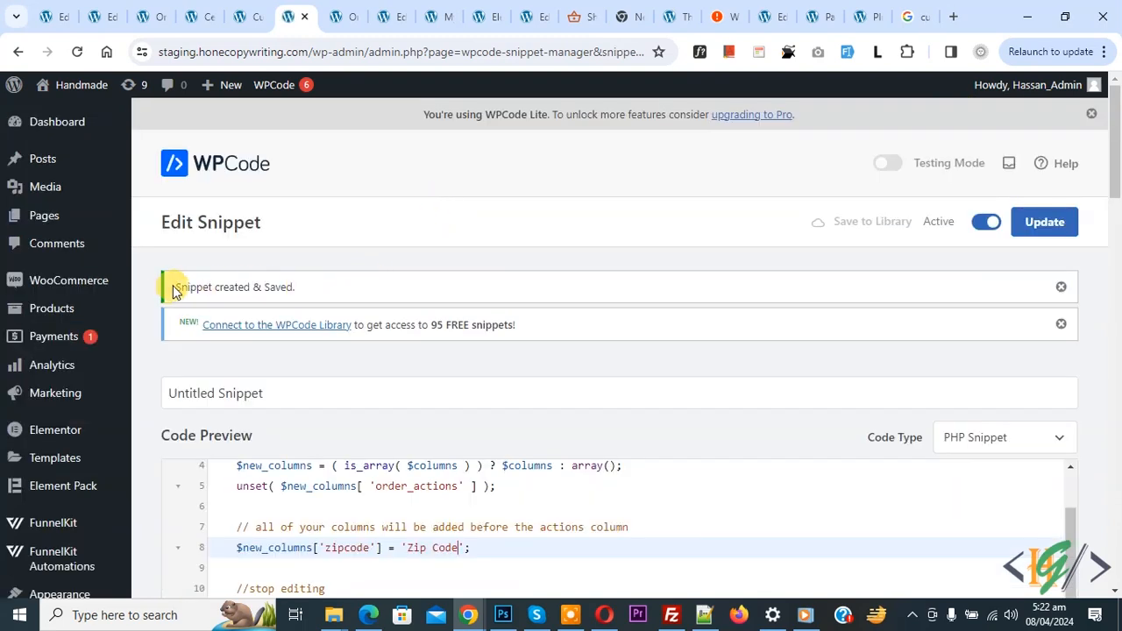
double_click(234, 286)
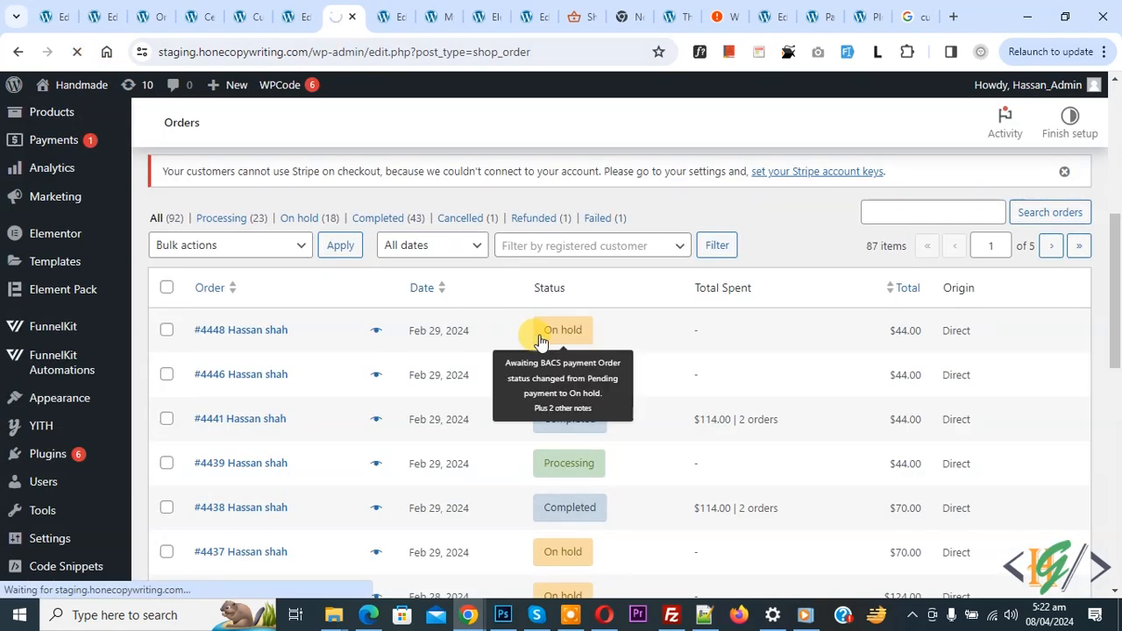
Scroll the WooCommerce orders list to check the Zip Code column, e.g. 44000.
scroll(down, 3)
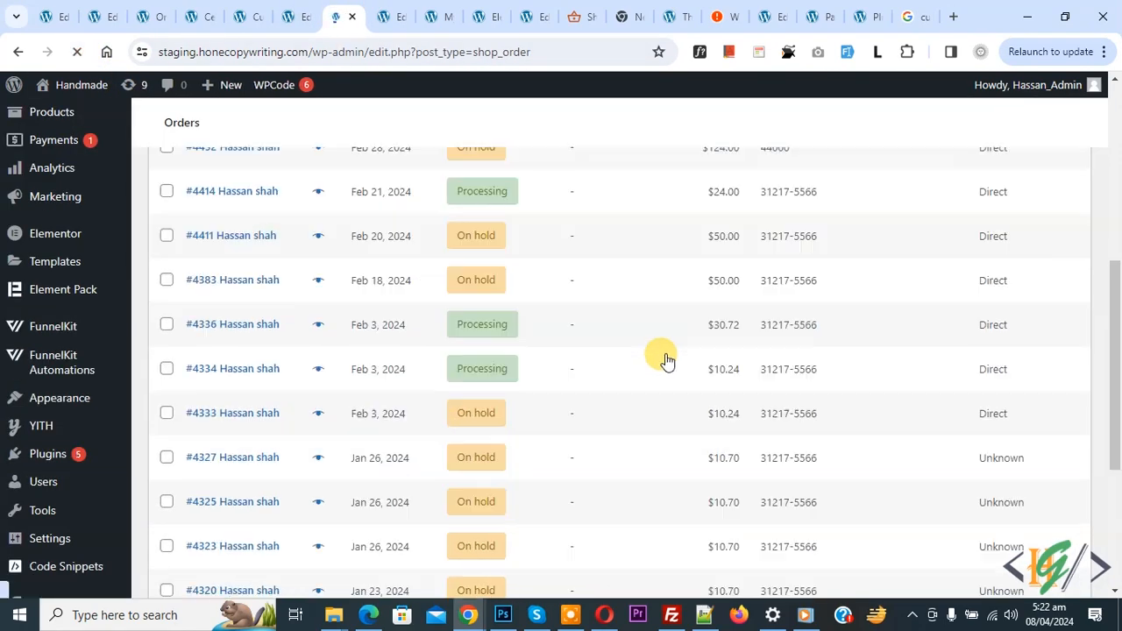
scroll(up, 3)
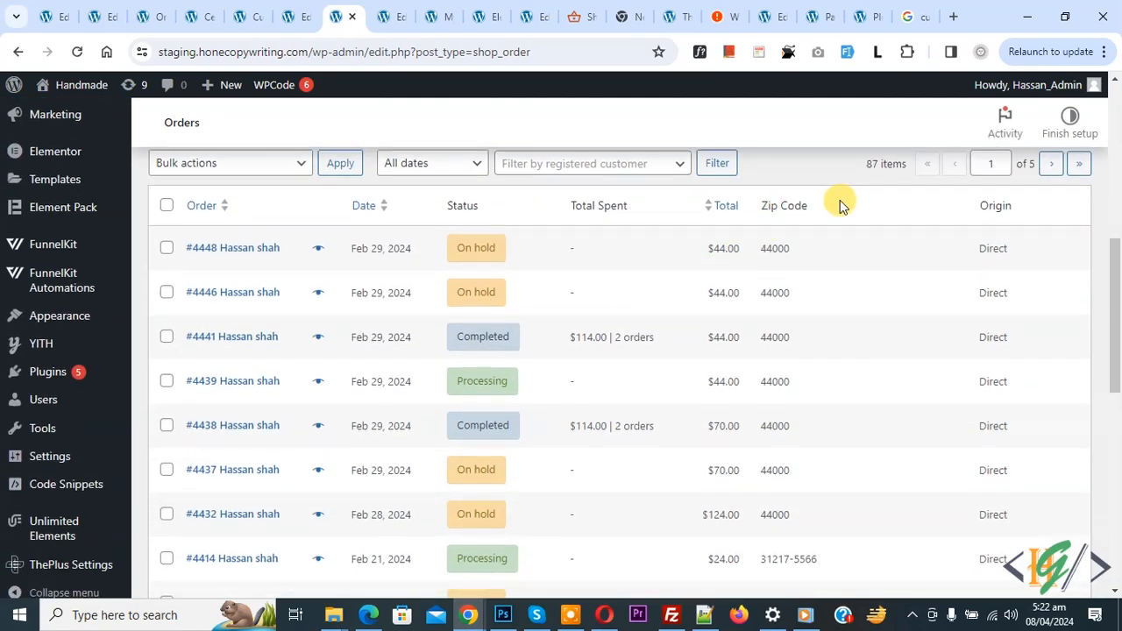
mouse_move(829, 337)
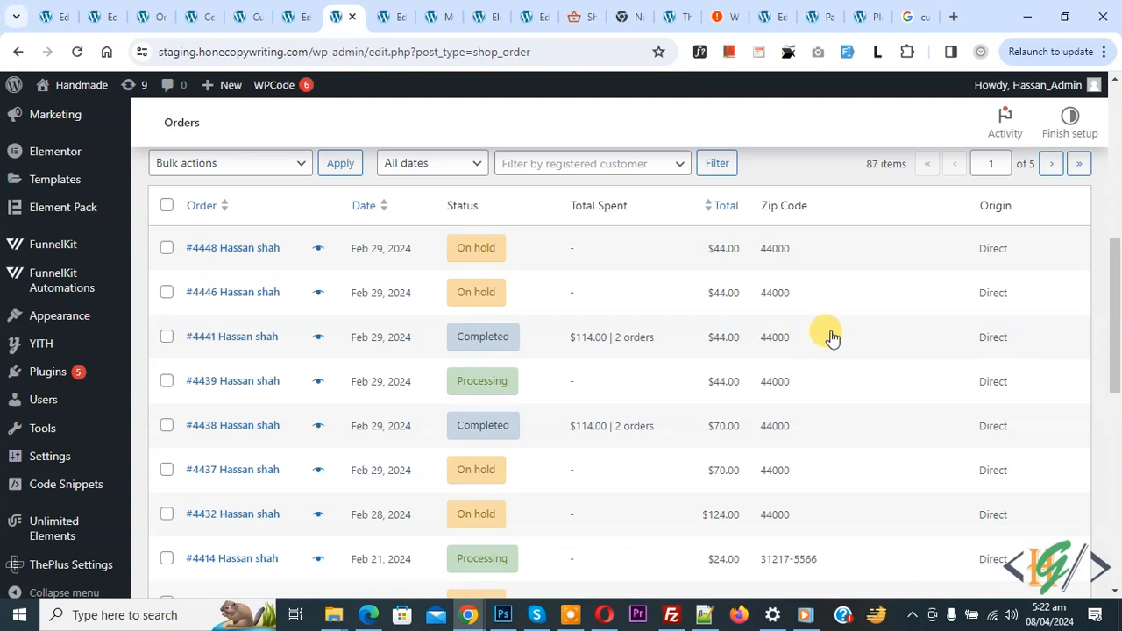
mouse_move(590, 403)
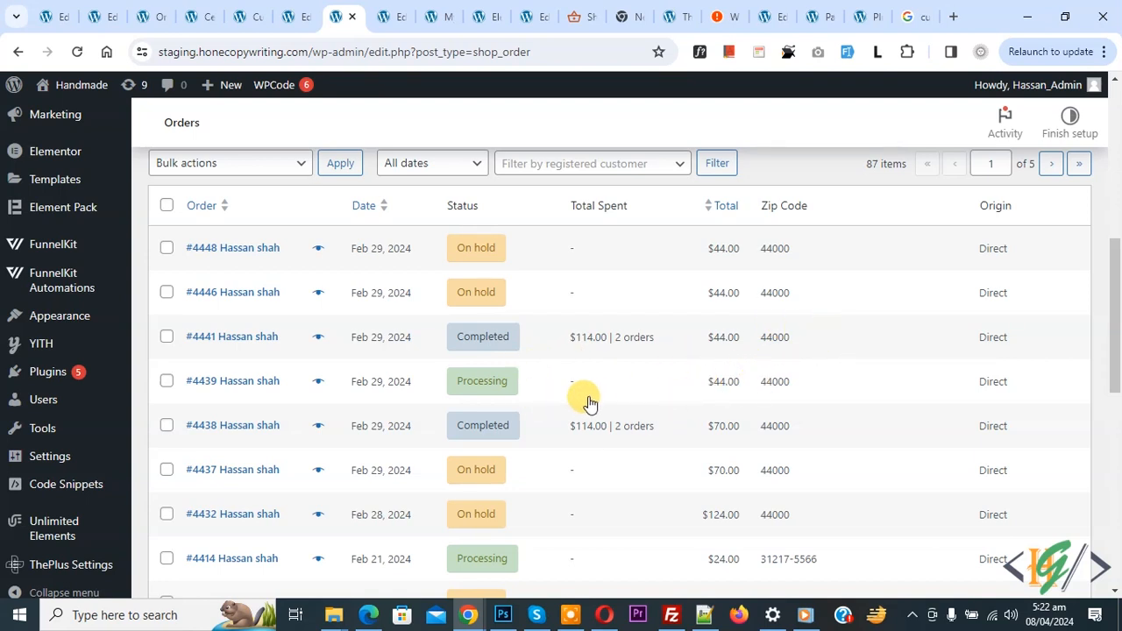